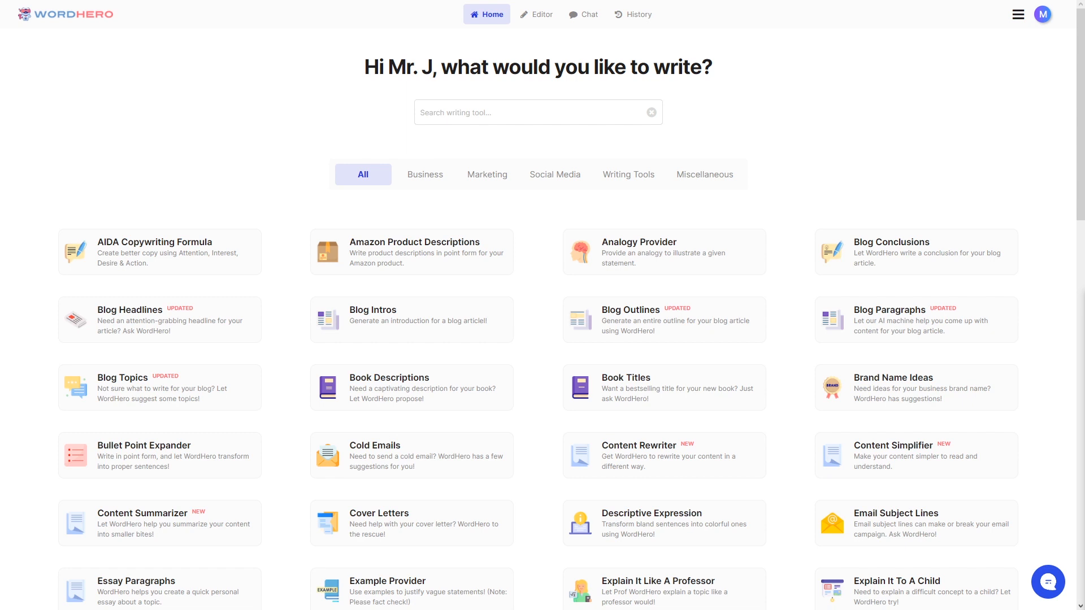
Scroll down the WordHero home page toward the Writing Tools category.
scroll("down", 3)
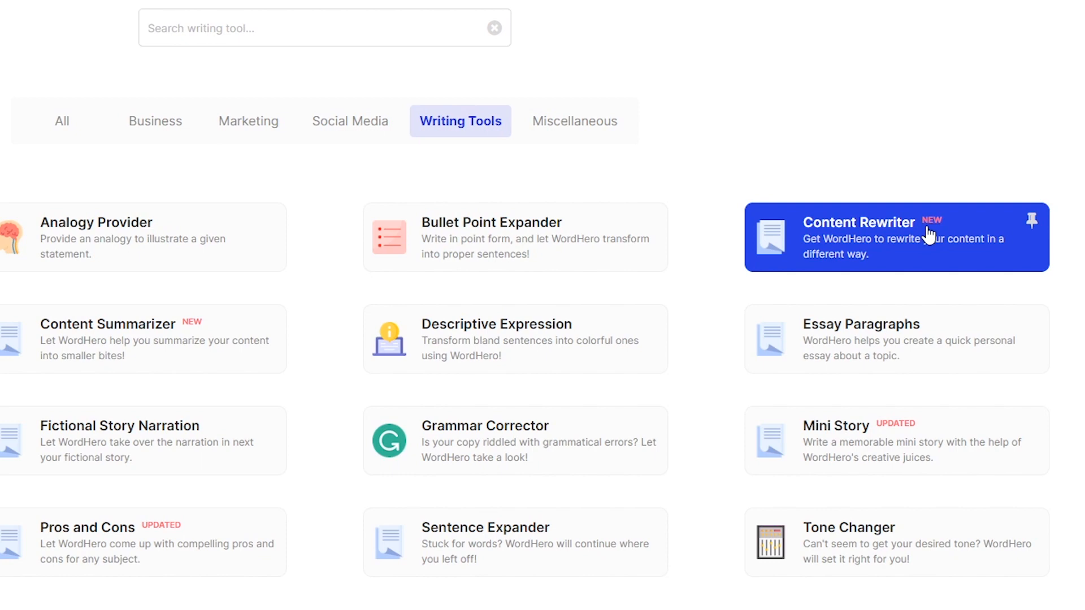
mouse_move(923, 232)
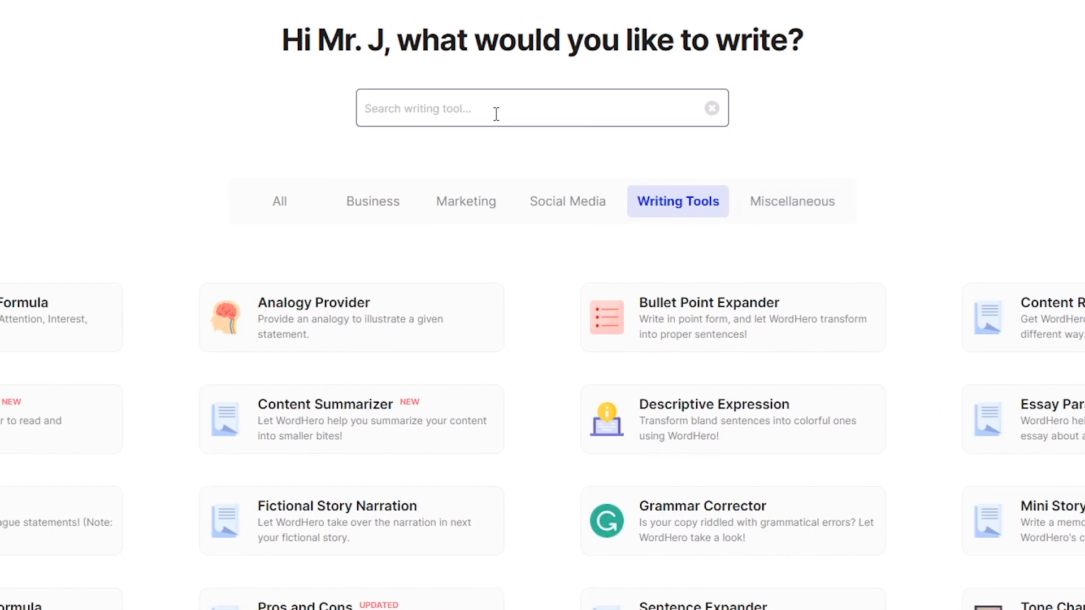
Search the writing tools for 'content'.
type("content")
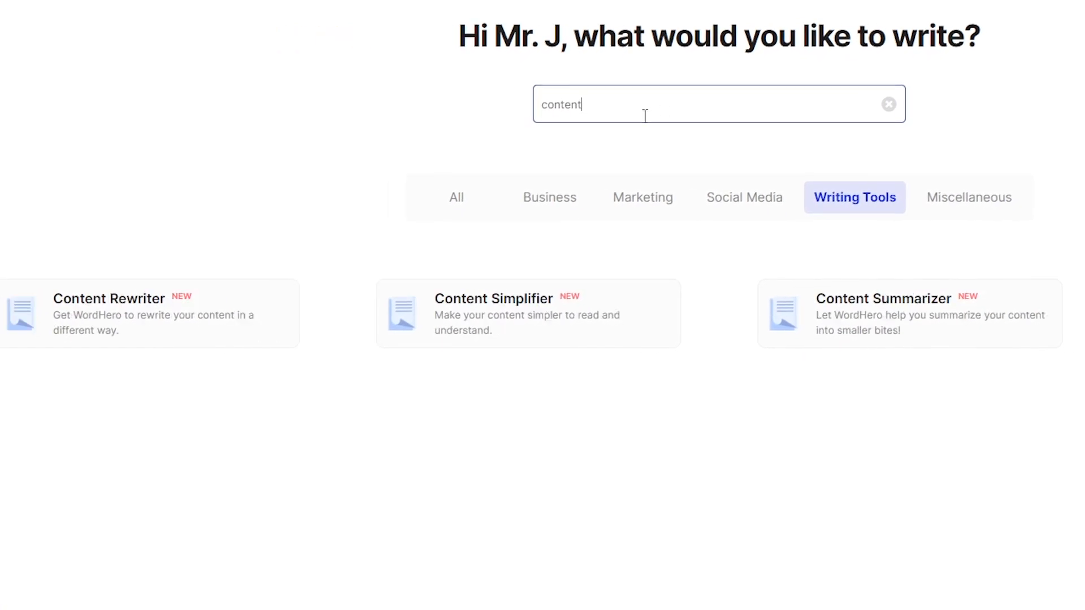
mouse_move(896, 339)
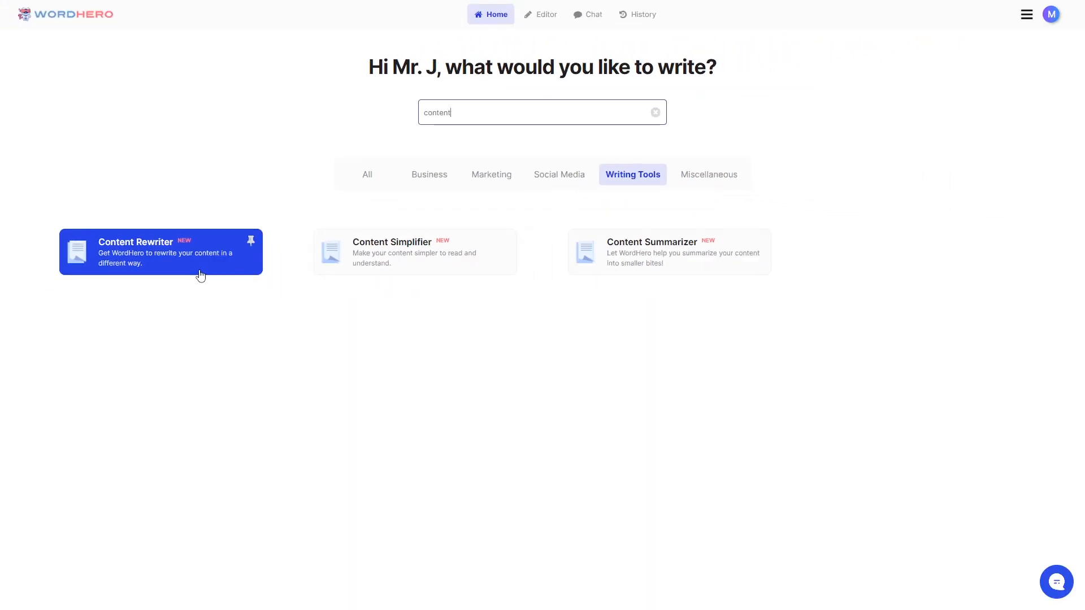
Open the Content Rewriter tool from its card.
left_click(160, 251)
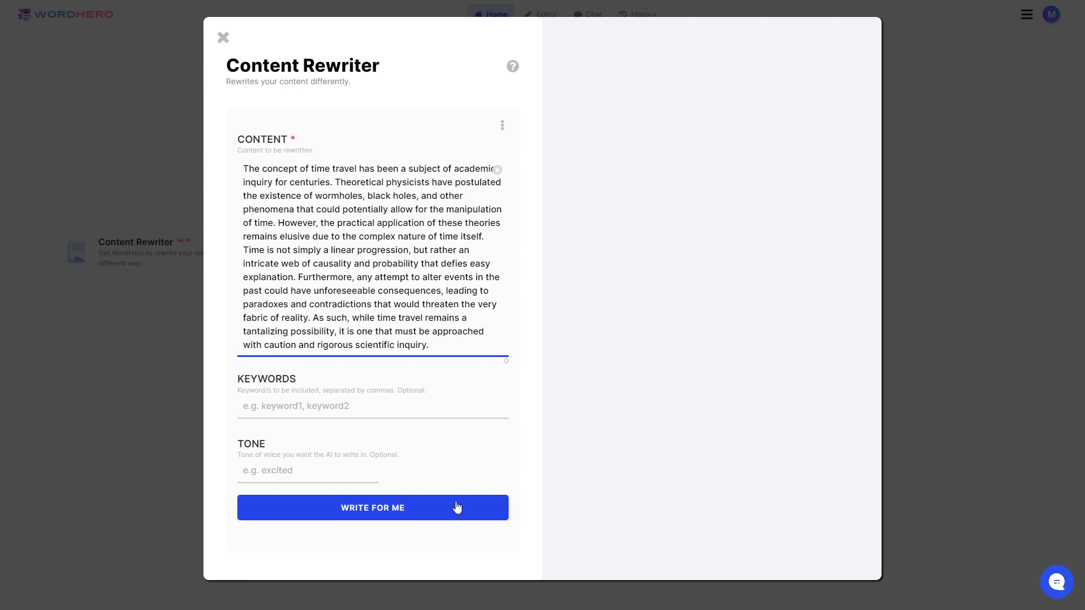
Run WRITE FOR ME to generate a 108-word rewrite of the time-travel paragraph.
left_click(372, 508)
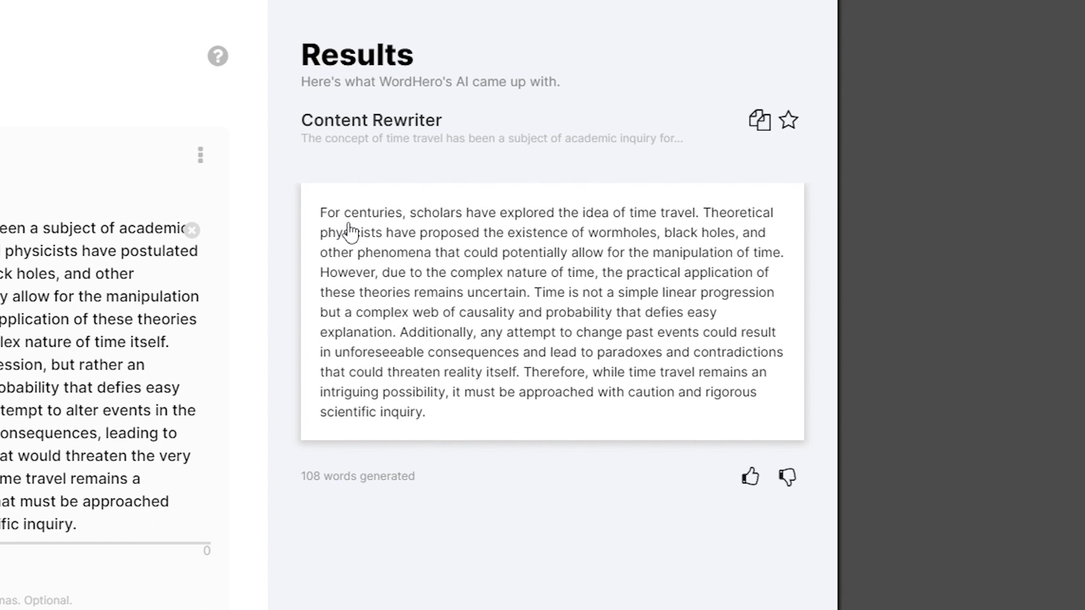
mouse_move(603, 222)
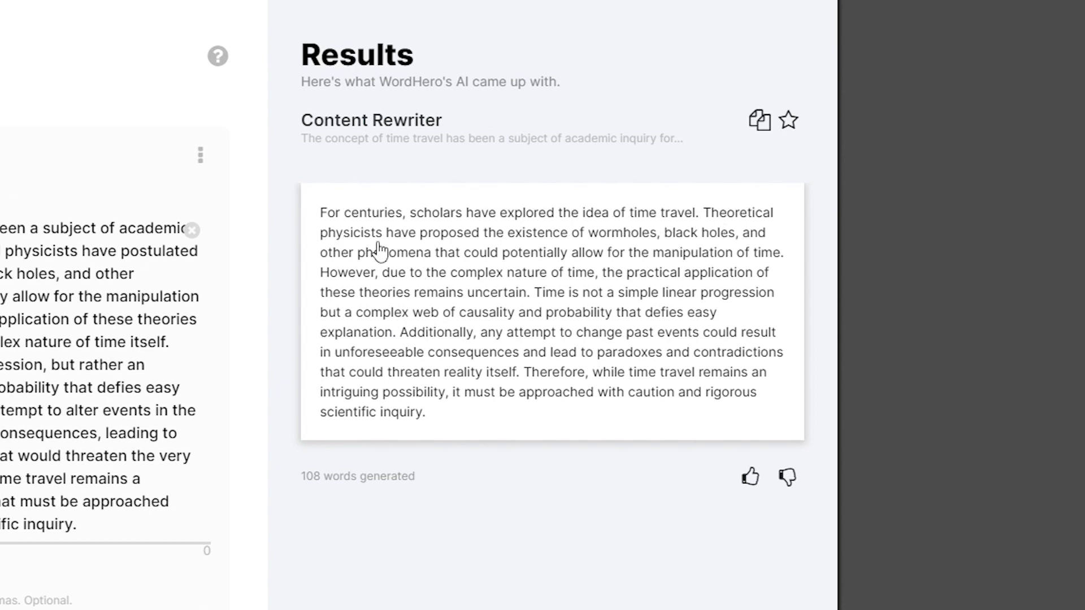
mouse_move(588, 248)
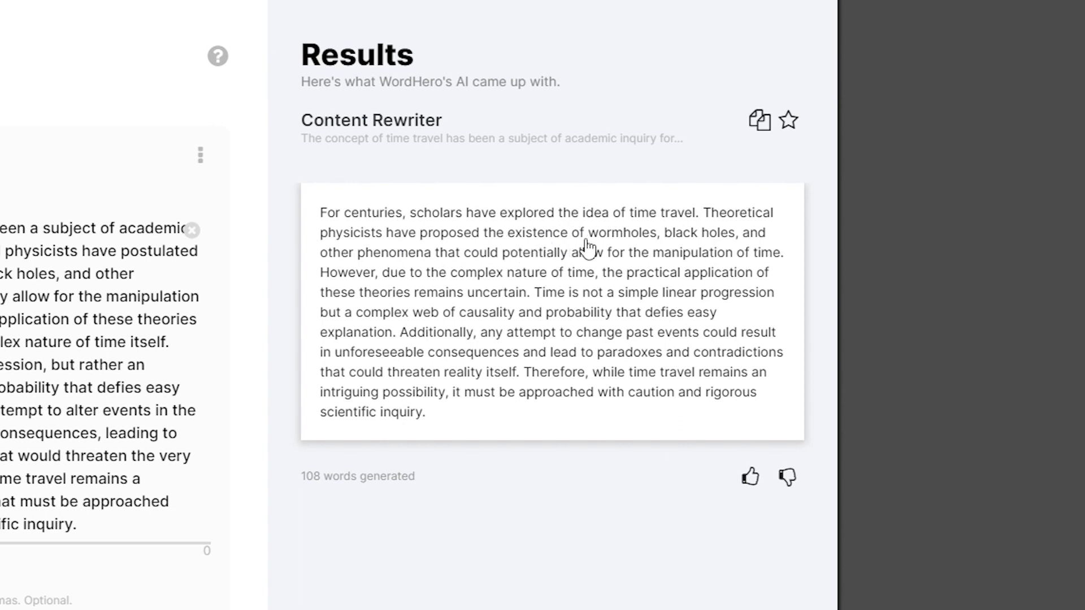
mouse_move(331, 275)
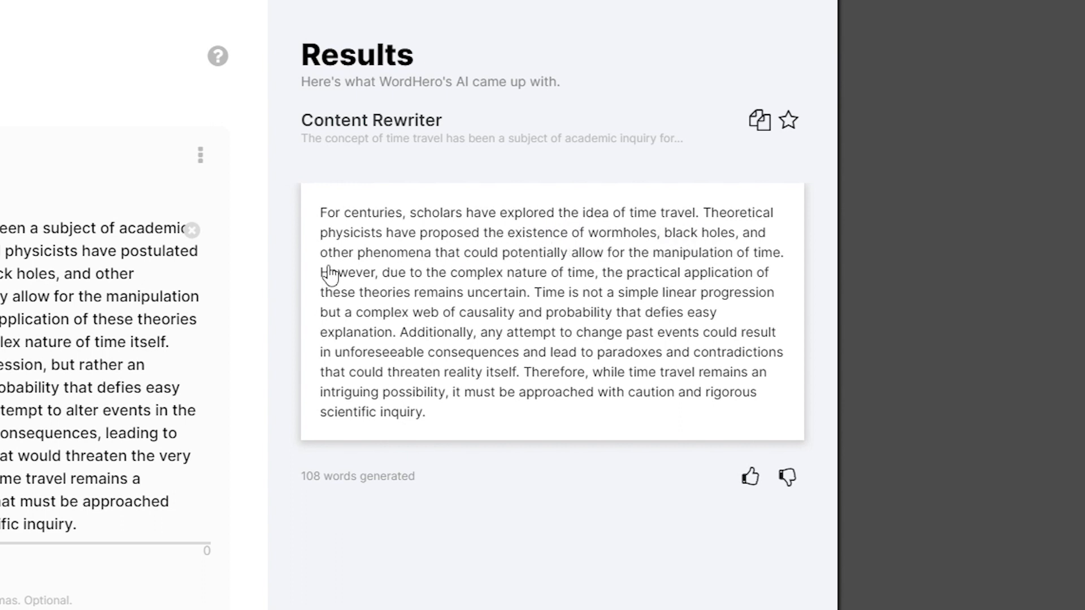
mouse_move(524, 270)
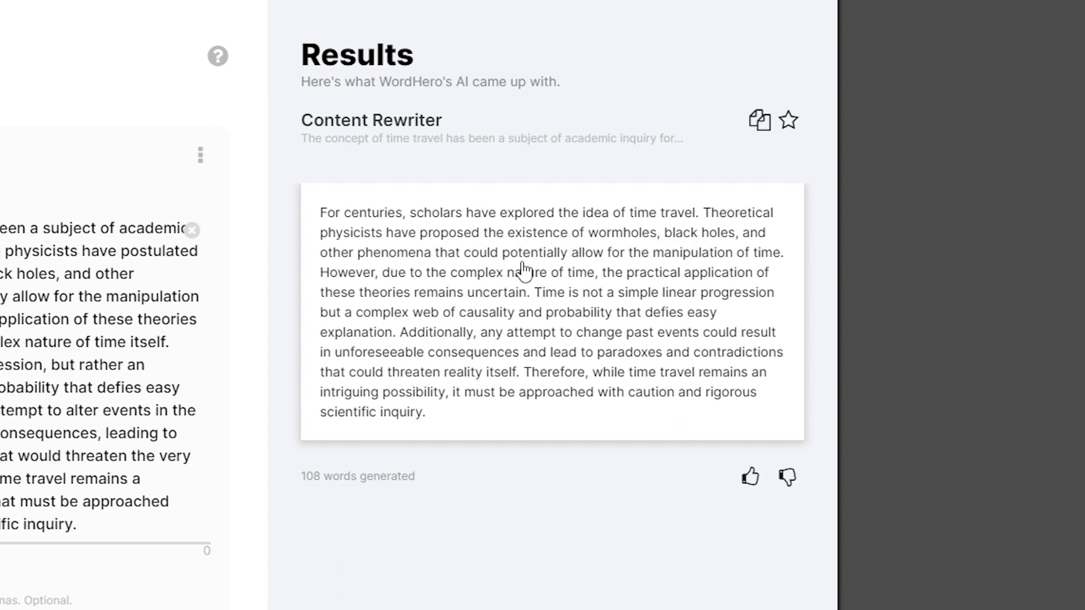
mouse_move(480, 265)
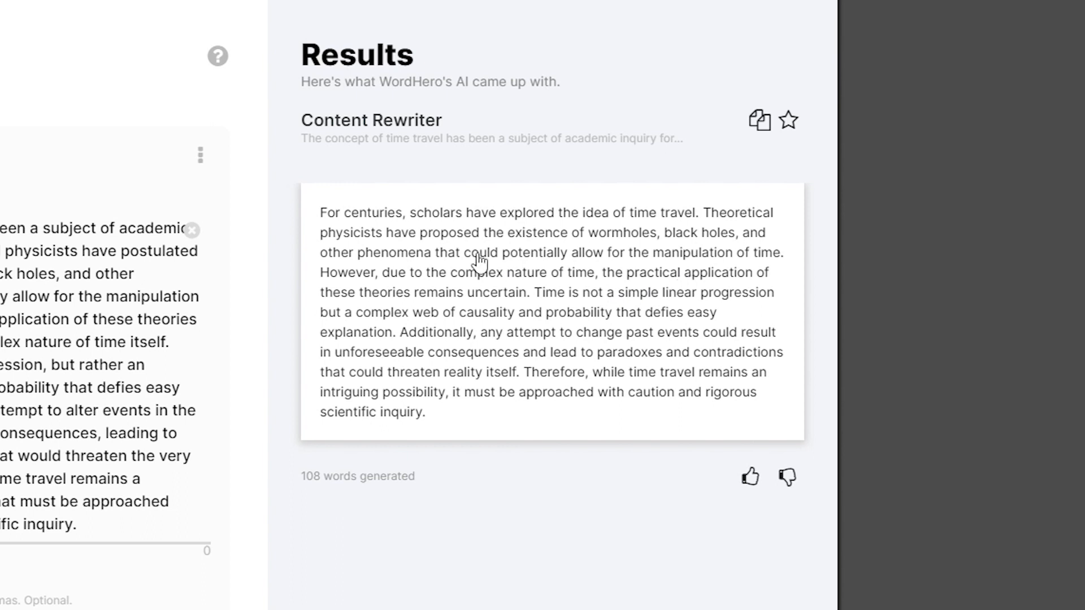
mouse_move(547, 291)
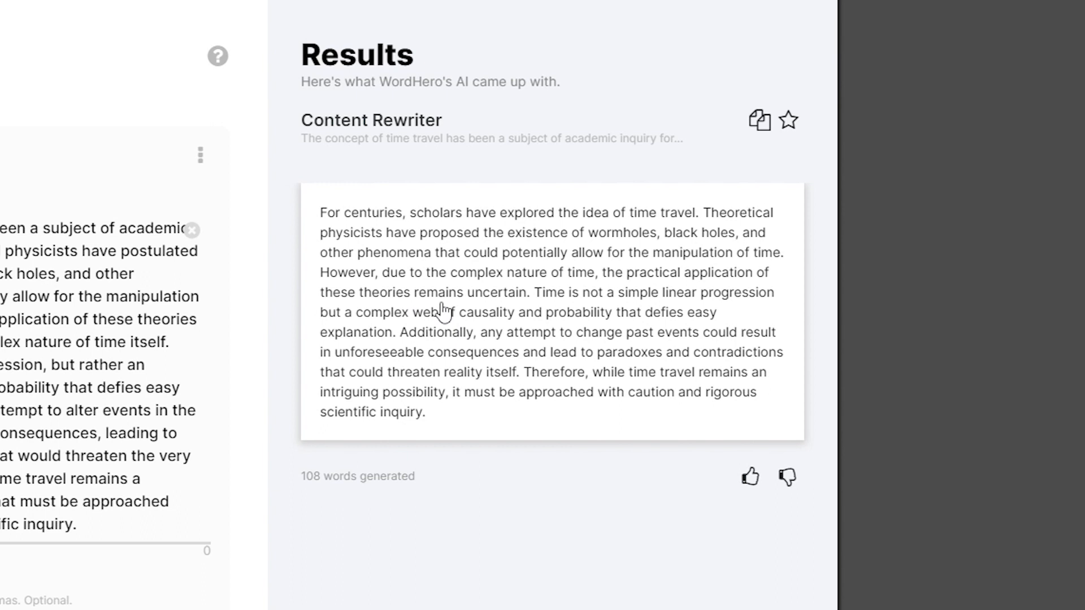
mouse_move(573, 312)
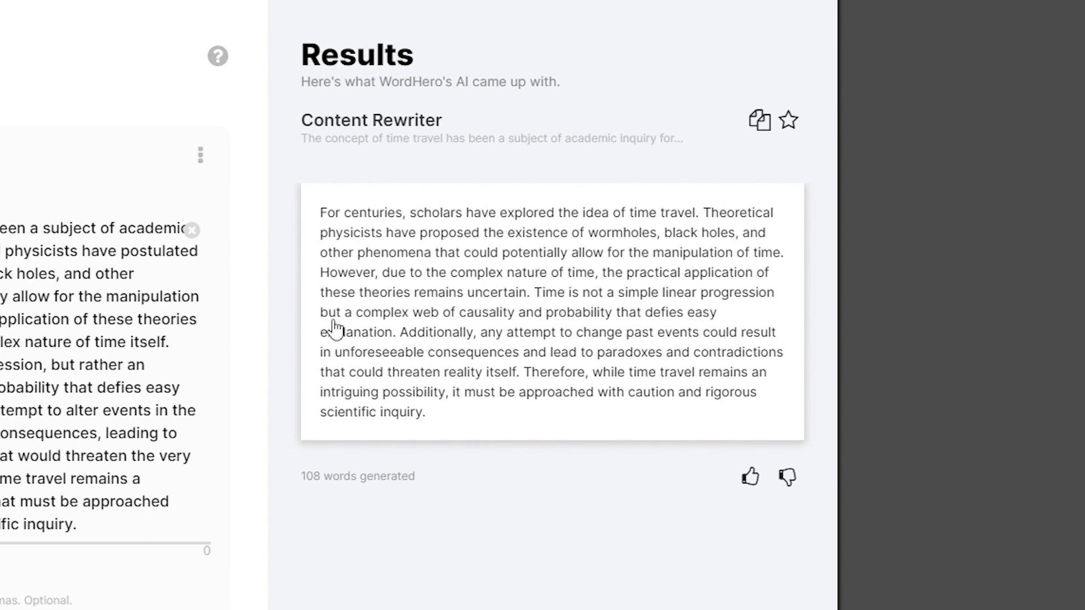
mouse_move(523, 326)
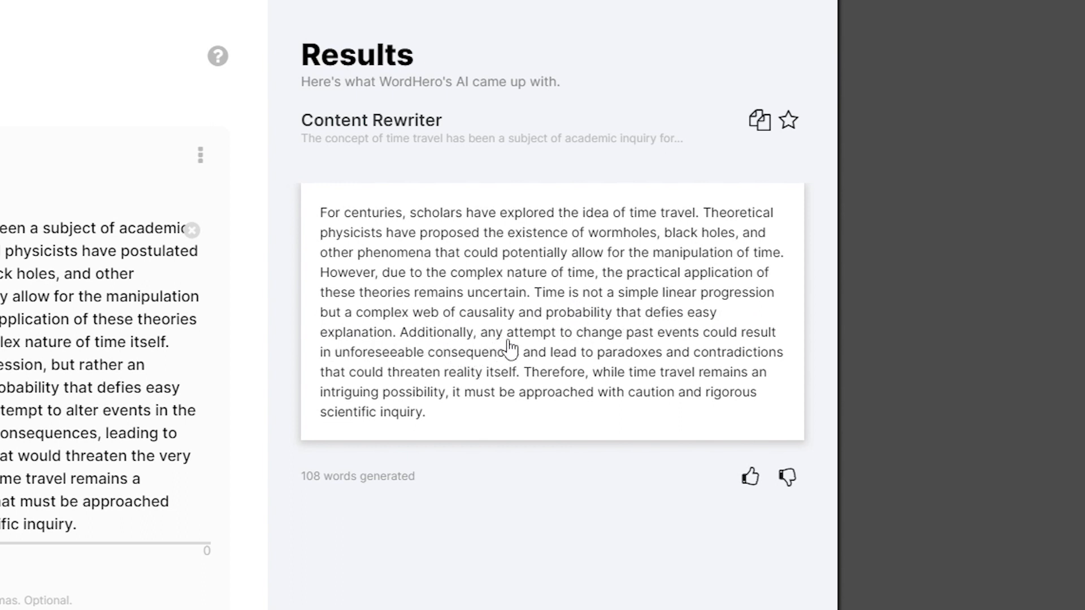
mouse_move(311, 378)
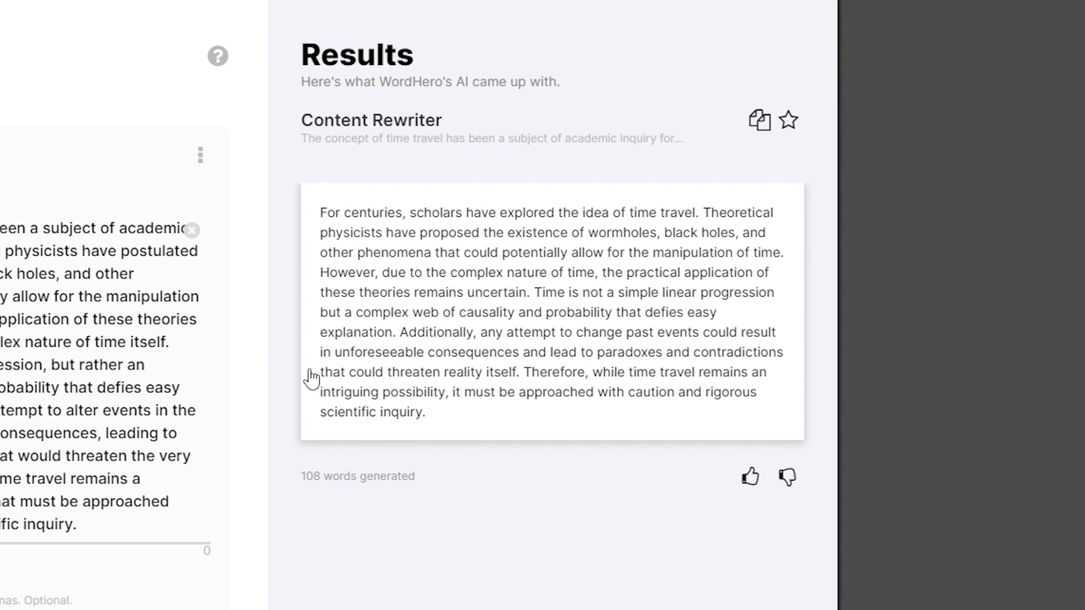
mouse_move(515, 375)
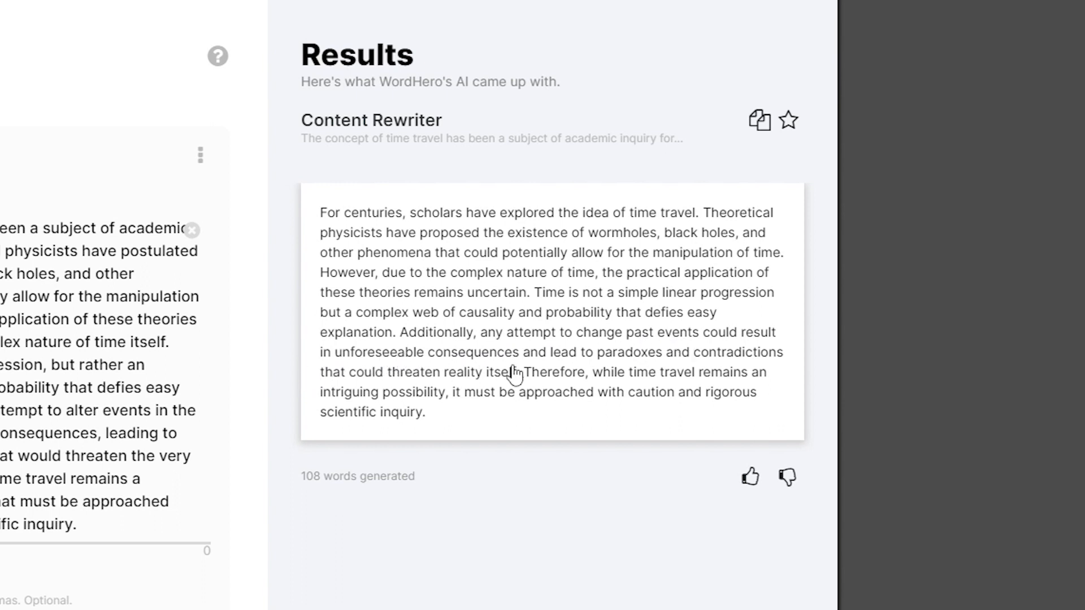
mouse_move(374, 390)
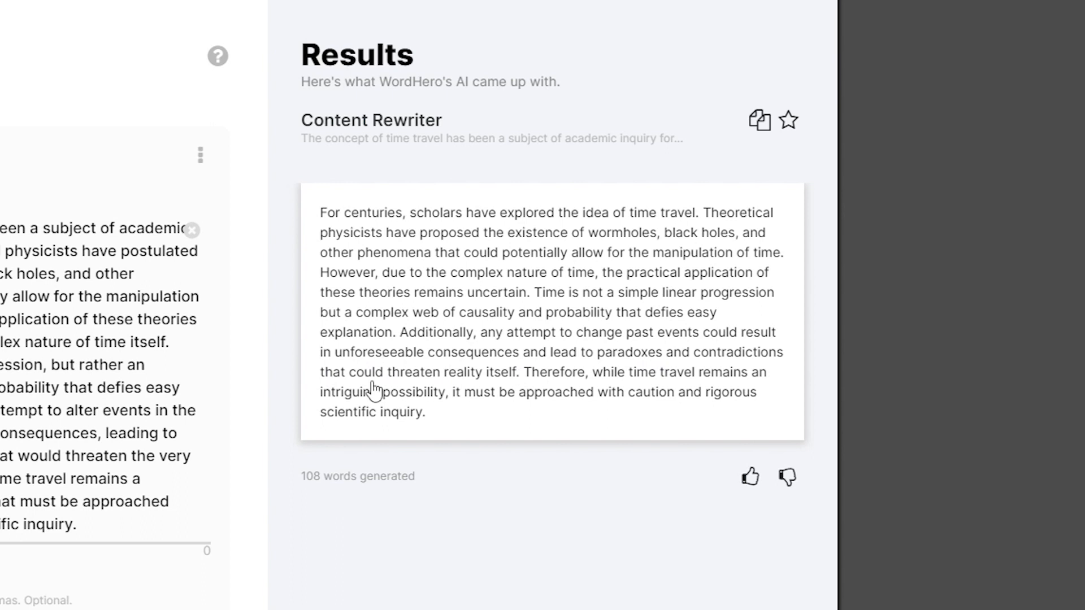
mouse_move(520, 389)
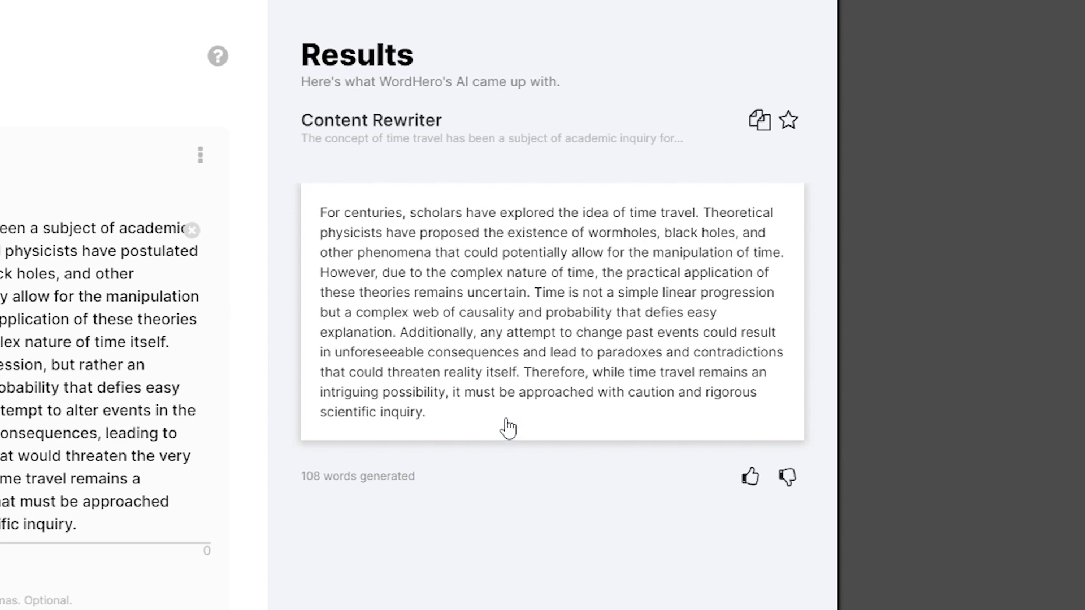
mouse_move(725, 407)
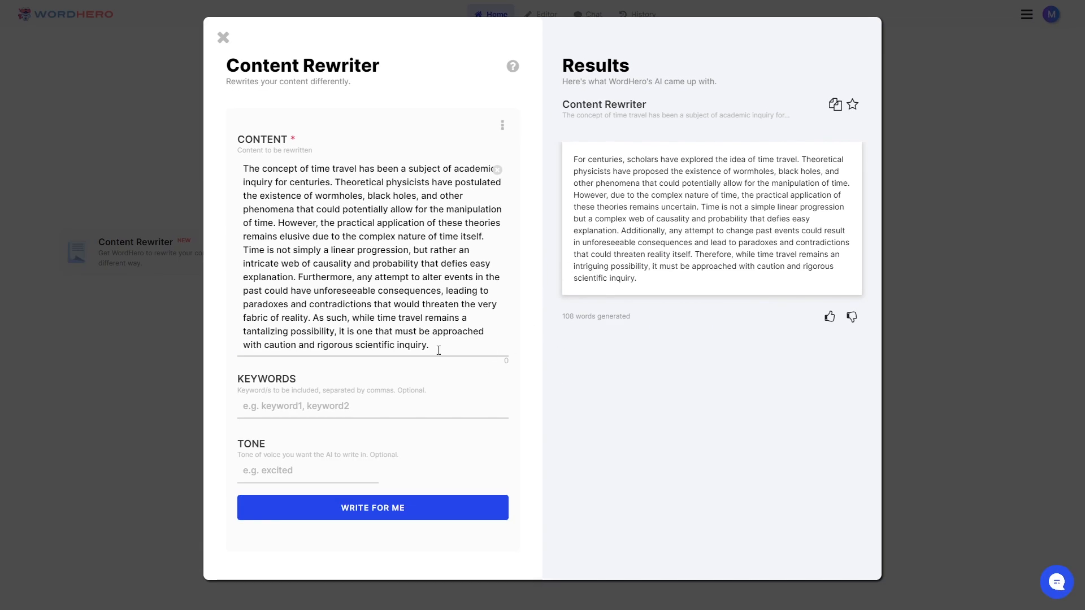
Highlight the whole original time-travel paragraph, then clear the selection.
left_click_drag(243, 168, 425, 304)
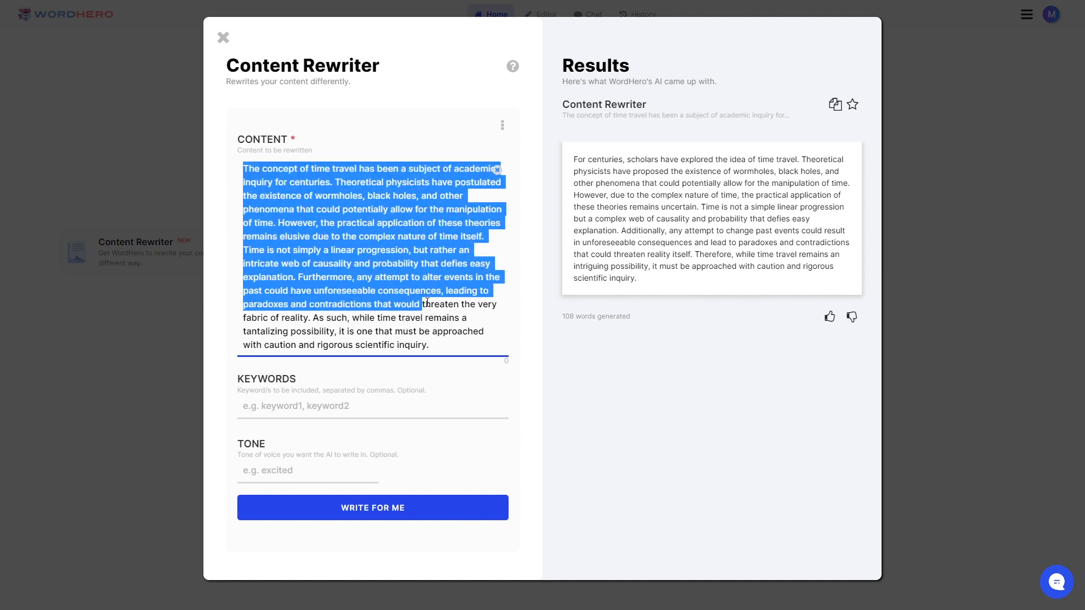
left_click_drag(425, 304, 428, 345)
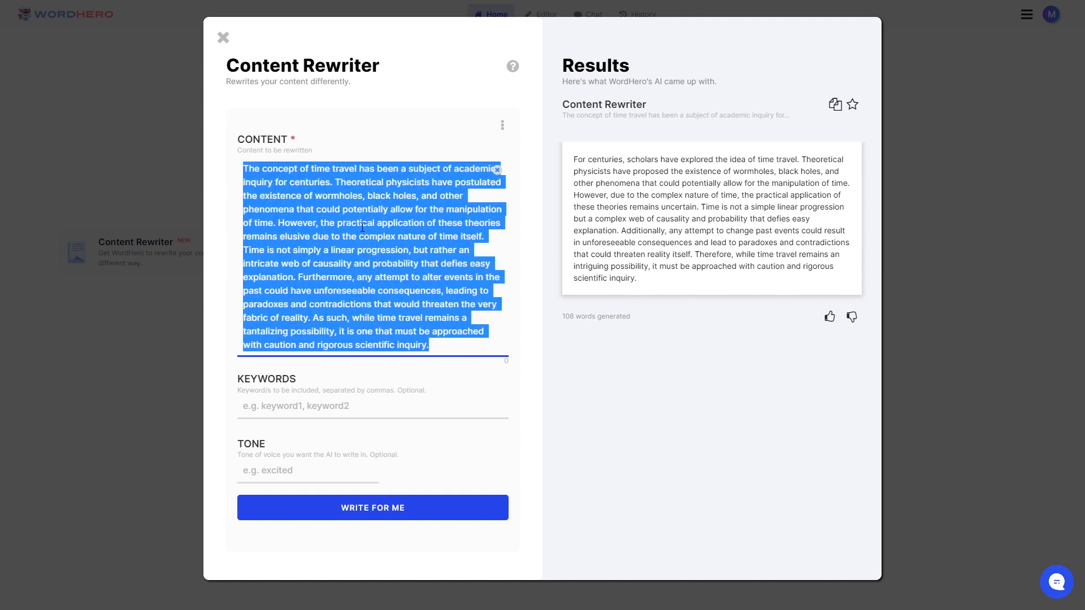
left_click(583, 253)
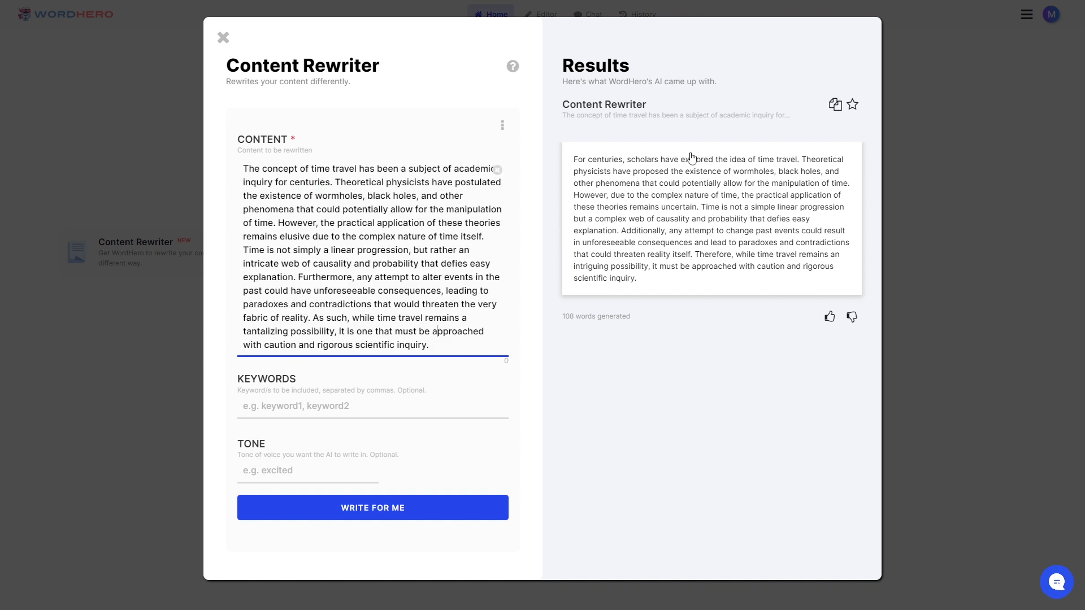
mouse_move(734, 147)
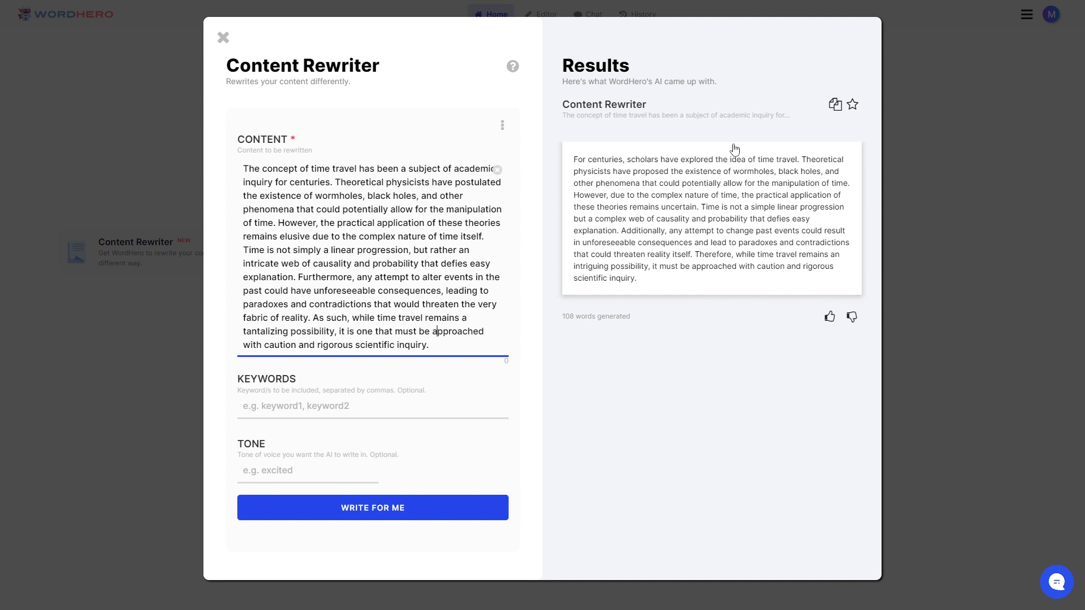
Review the results and close the Content Rewriter to return Home.
left_click(828, 317)
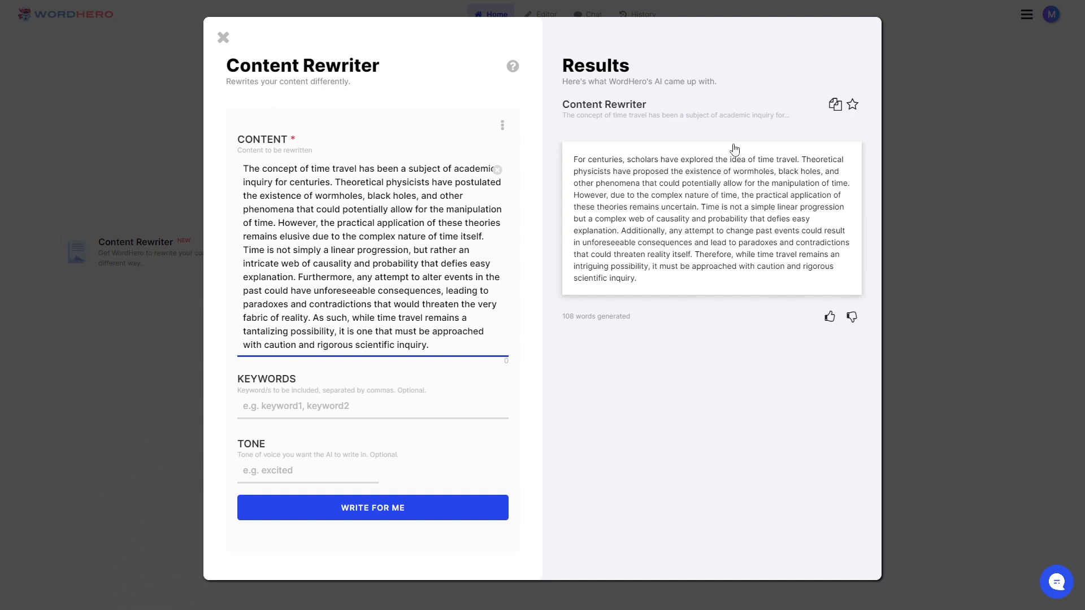
left_click(435, 335)
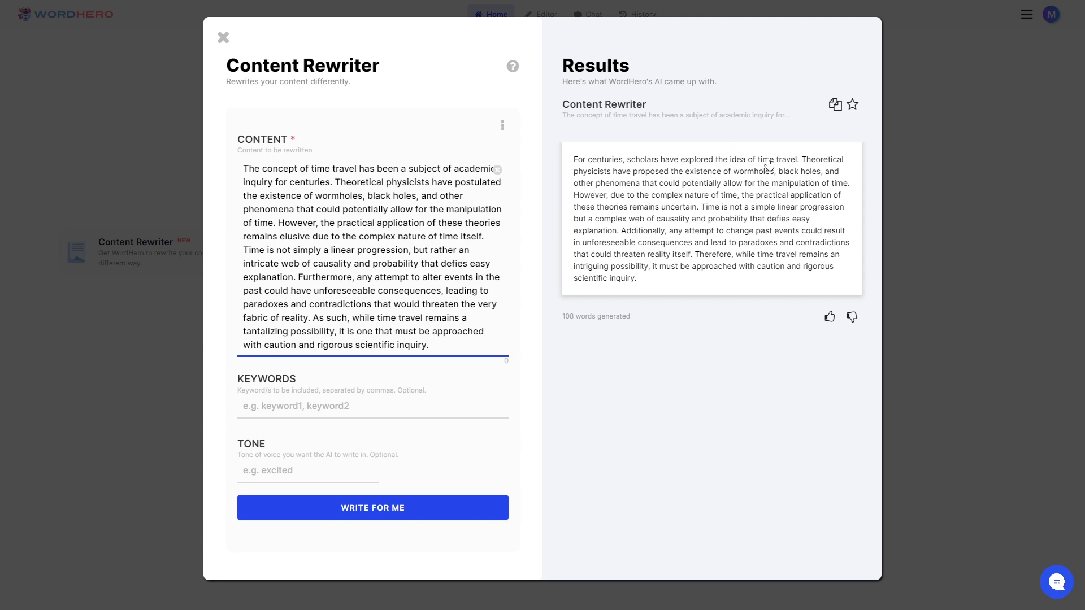
left_click(222, 37)
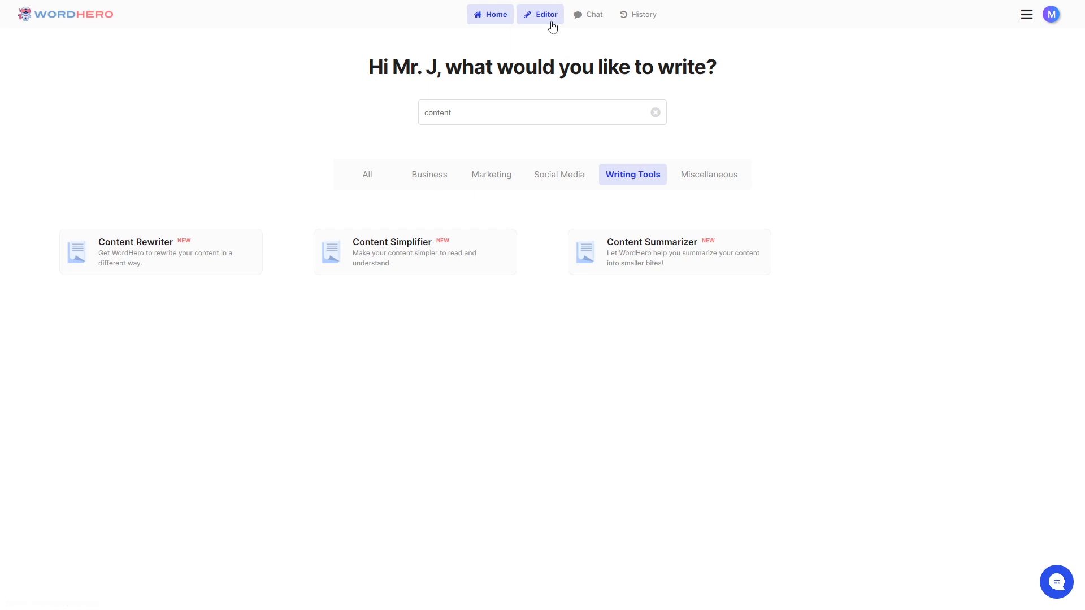
Open the Editor's writing-tool sidebar and scroll down to Content Rewriter.
left_click(546, 14)
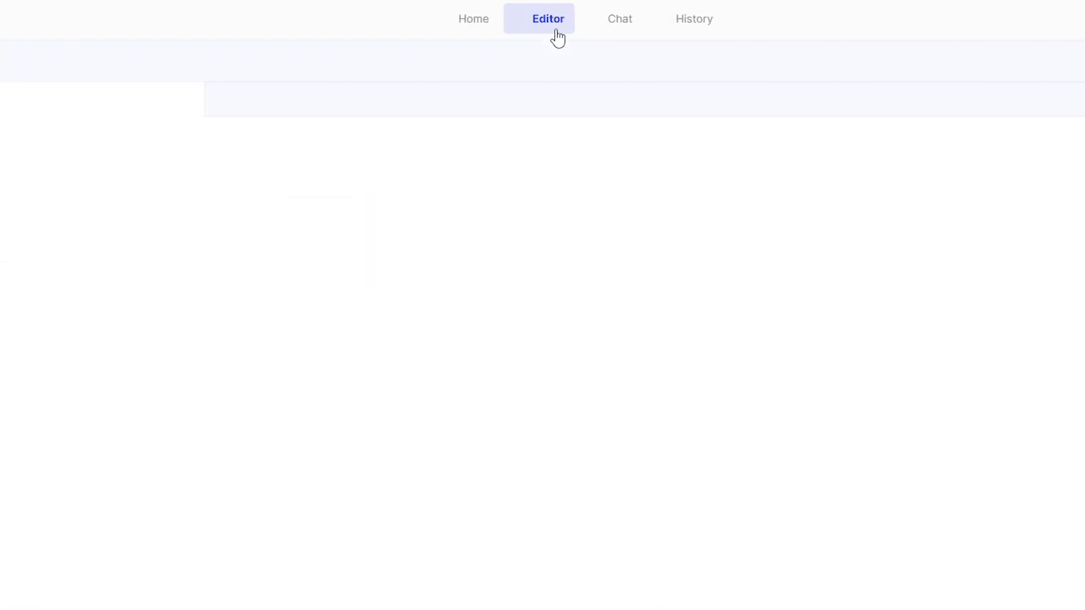
left_click(548, 19)
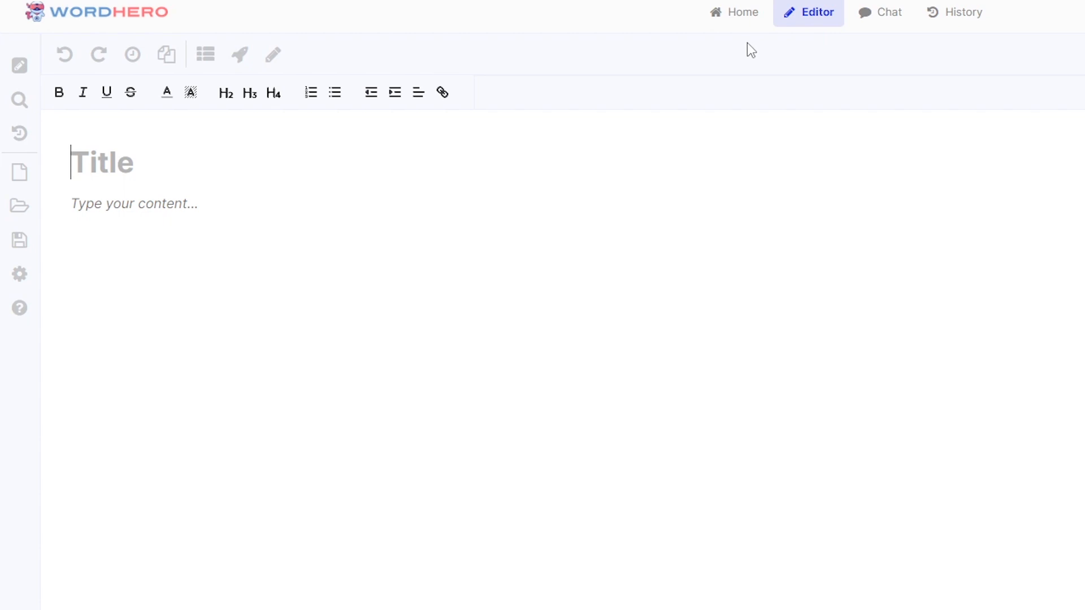
mouse_move(18, 65)
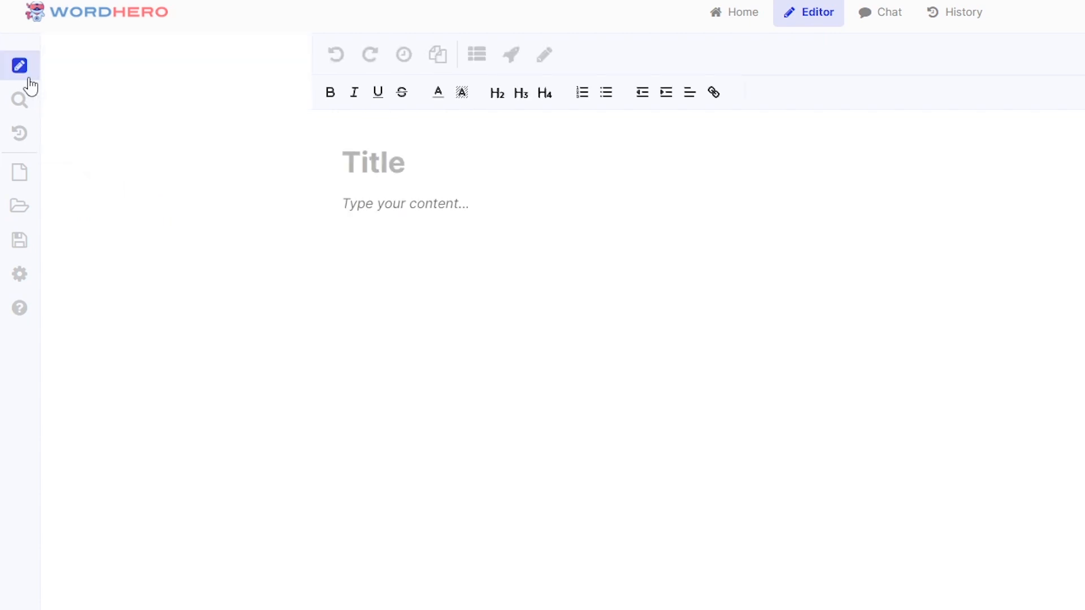
left_click(18, 65)
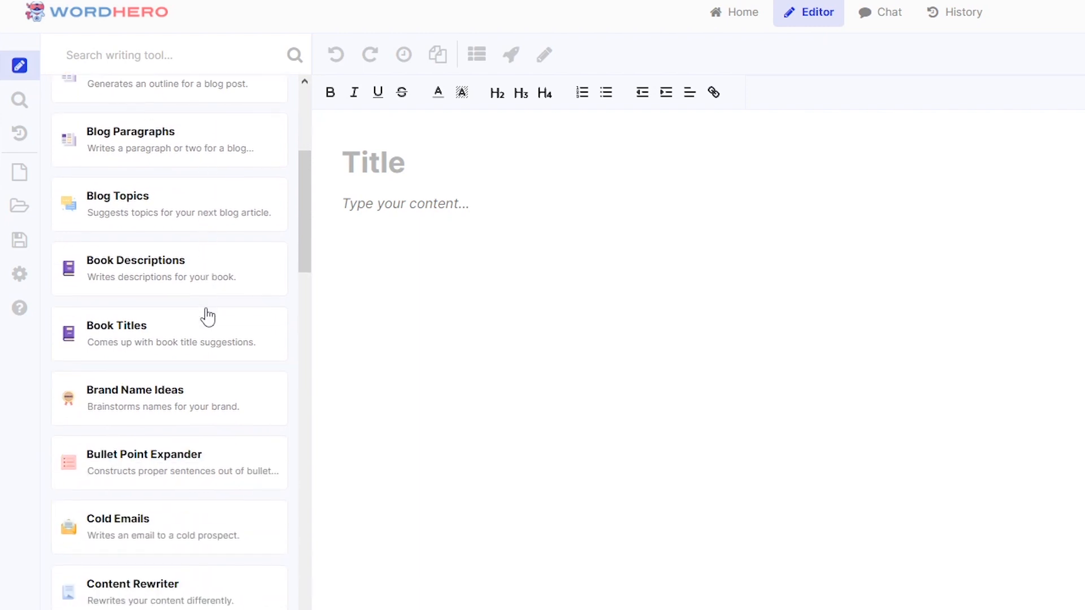
scroll("down", 3)
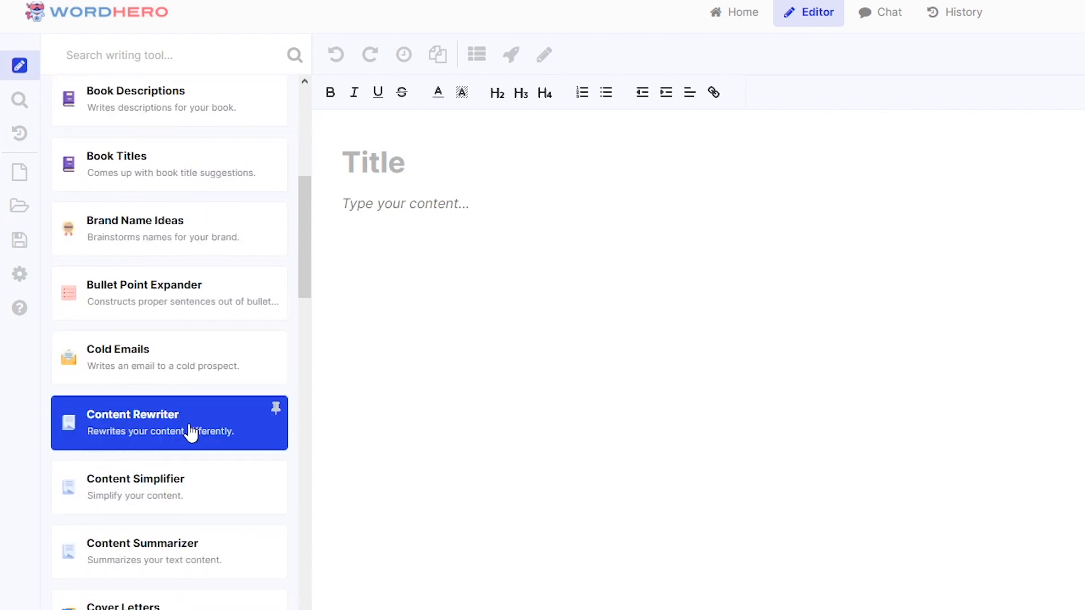
left_click(169, 422)
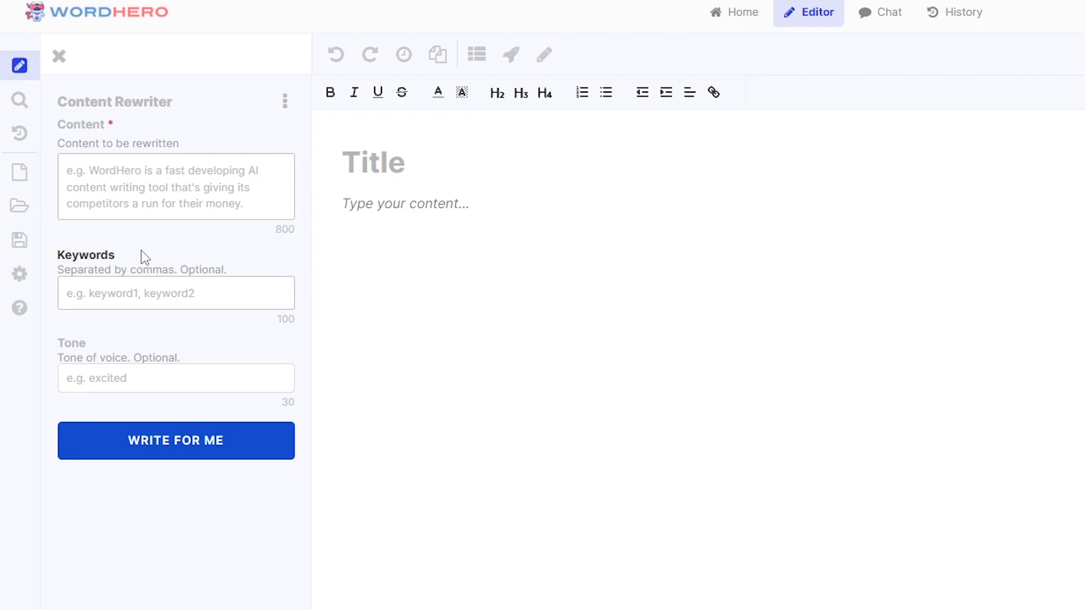
mouse_move(130, 144)
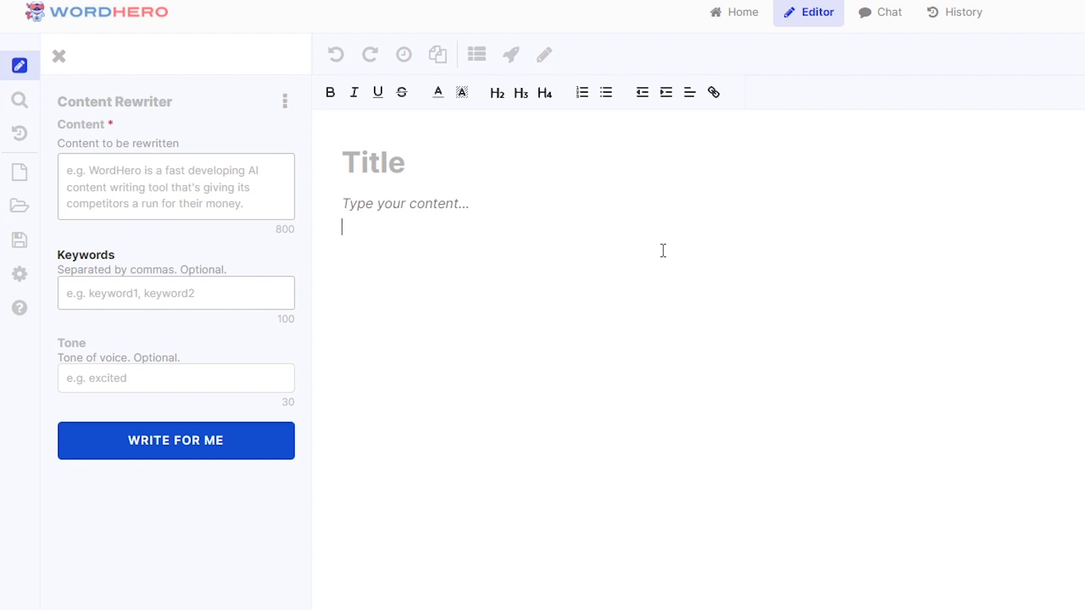
mouse_move(509, 55)
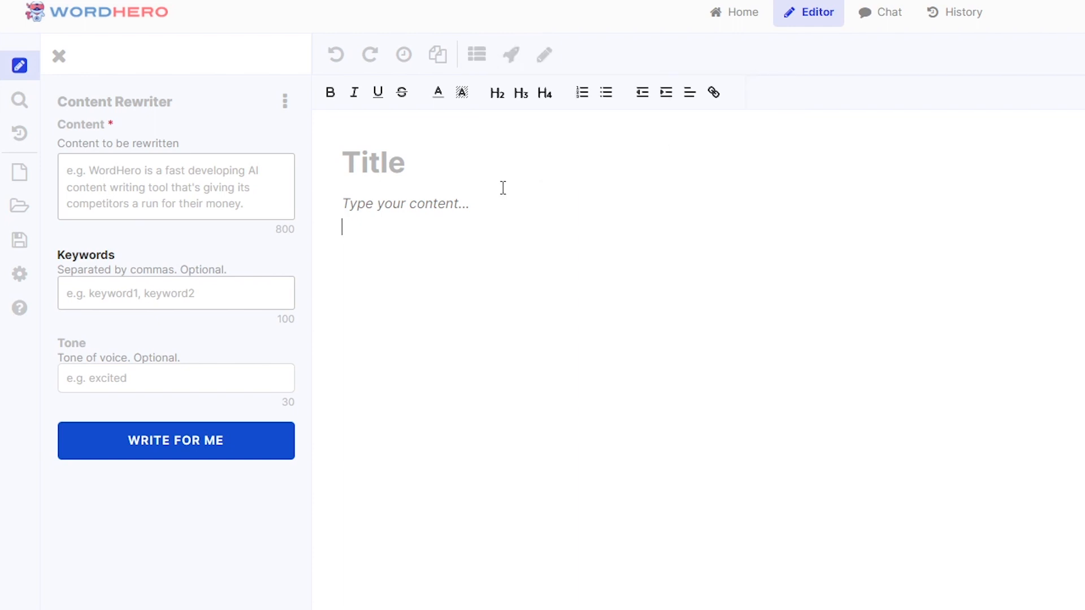
mouse_move(435, 195)
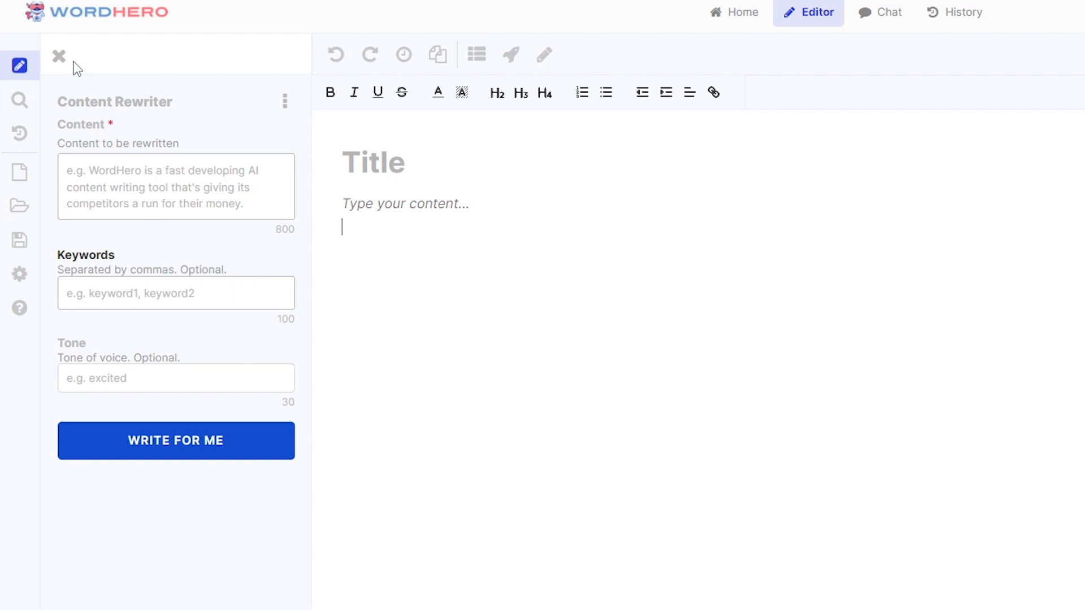
left_click(59, 56)
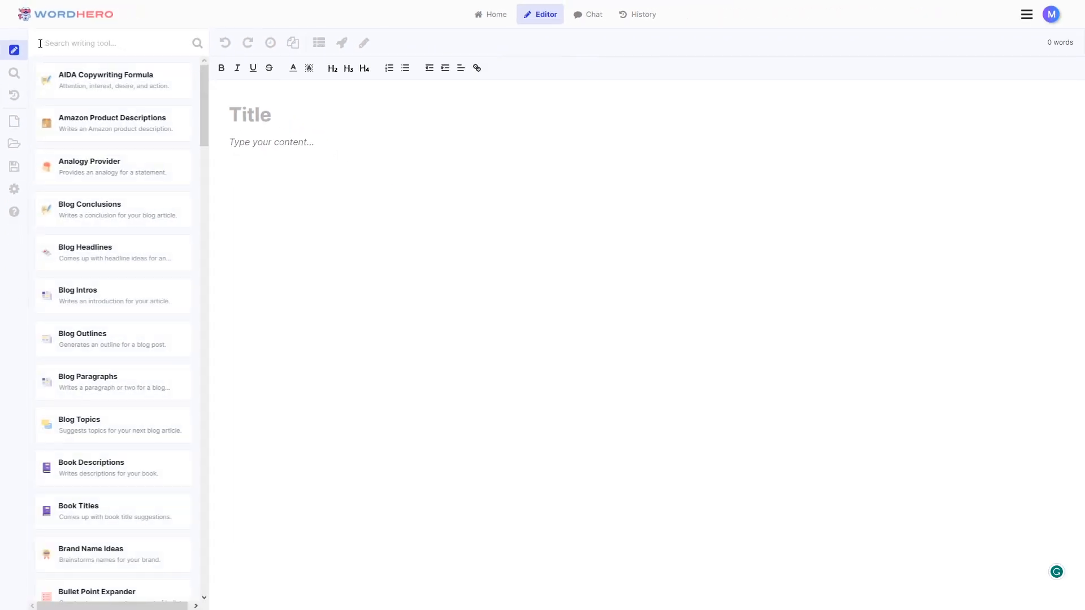